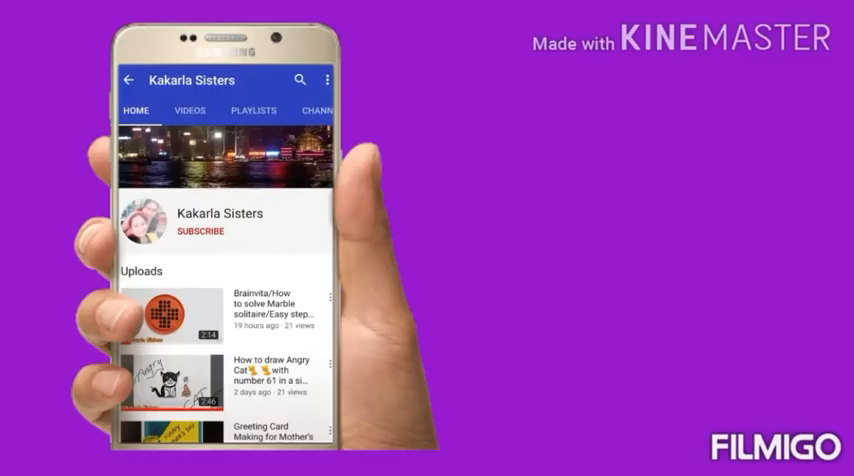
# Reach Desktop Background from Personalize and start browsing for a picture location.
pyautogui.click(200, 232)
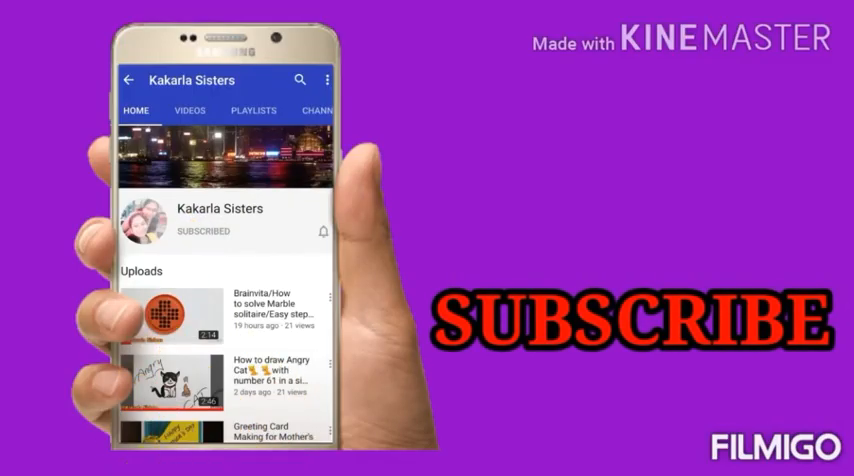
pyautogui.click(322, 232)
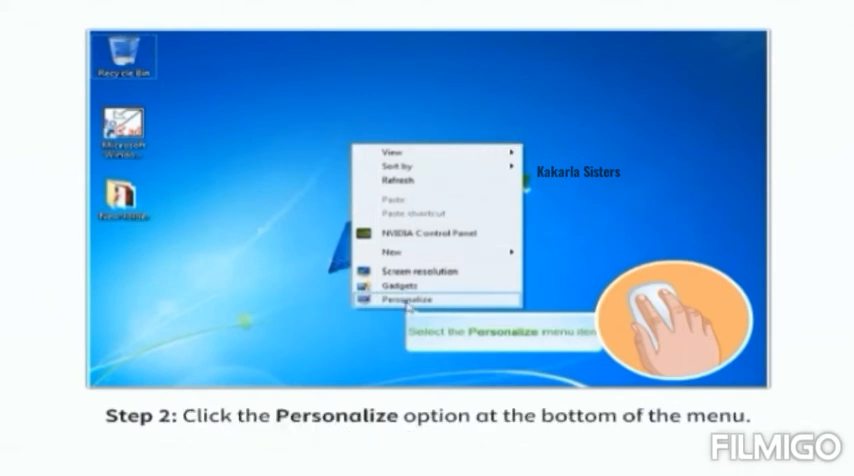
pyautogui.click(404, 300)
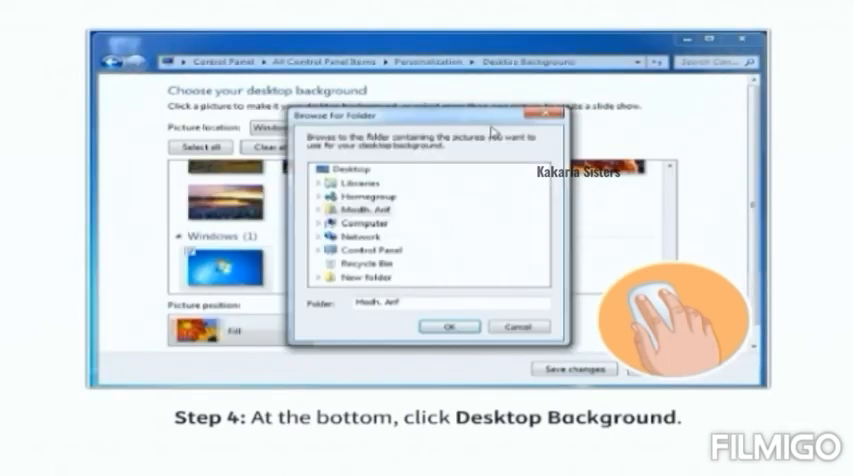
# Navigate Libraries > Pictures > Public Pictures as the background source folder.
pyautogui.click(338, 184)
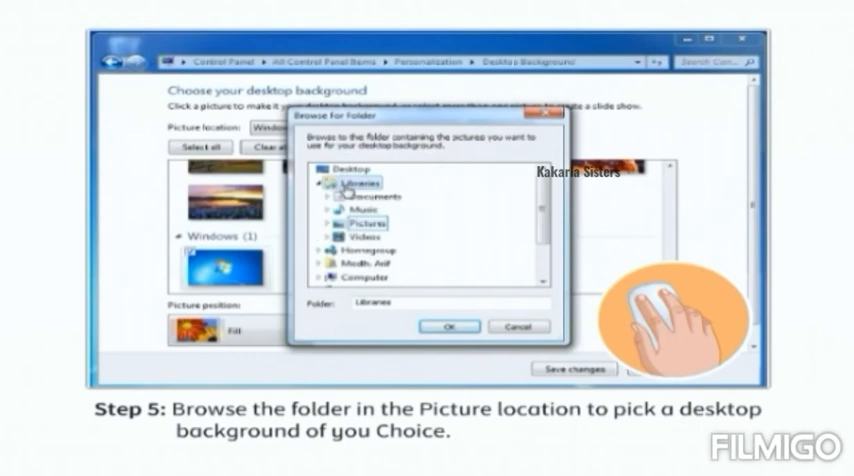
pyautogui.click(356, 218)
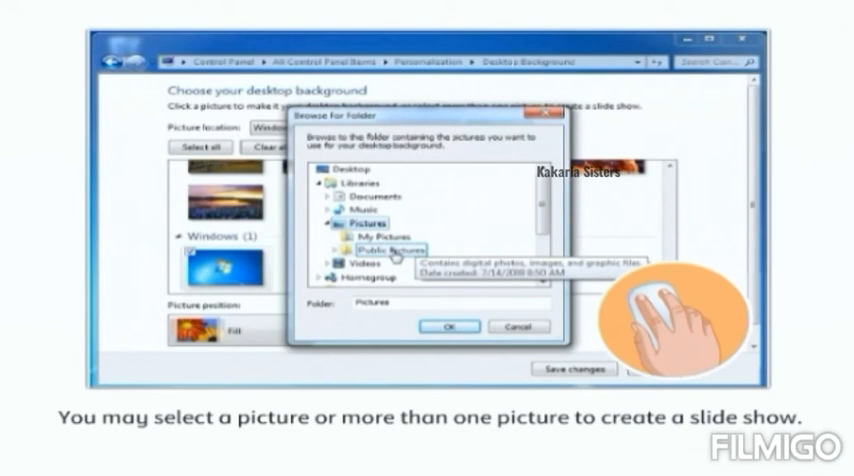
pyautogui.click(378, 248)
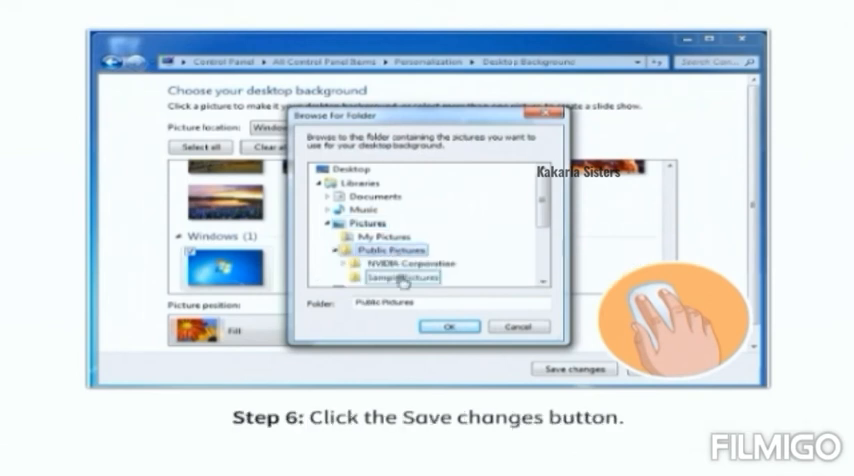